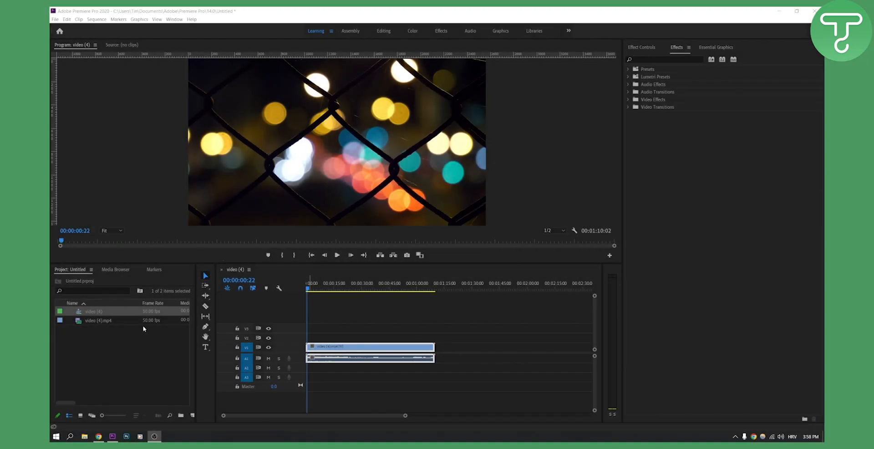
- Return the sequence playhead to 00:00:00:00 at the start of the clip
click(319, 294)
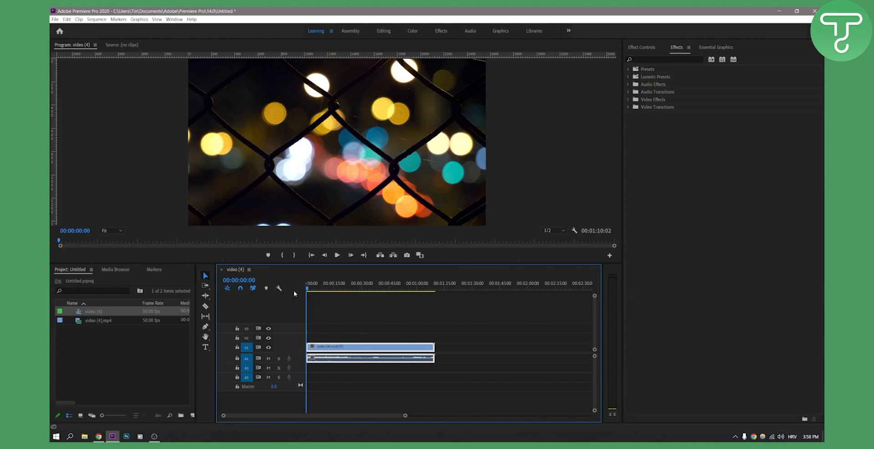
- Search the Effects panel for 'denoi', then for 'high pa' to reveal the Highpass filter
click(667, 59)
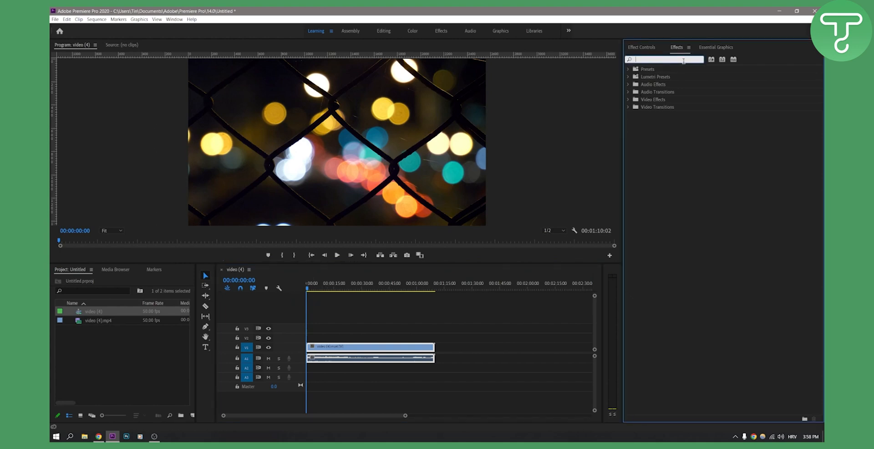
text(denoi)
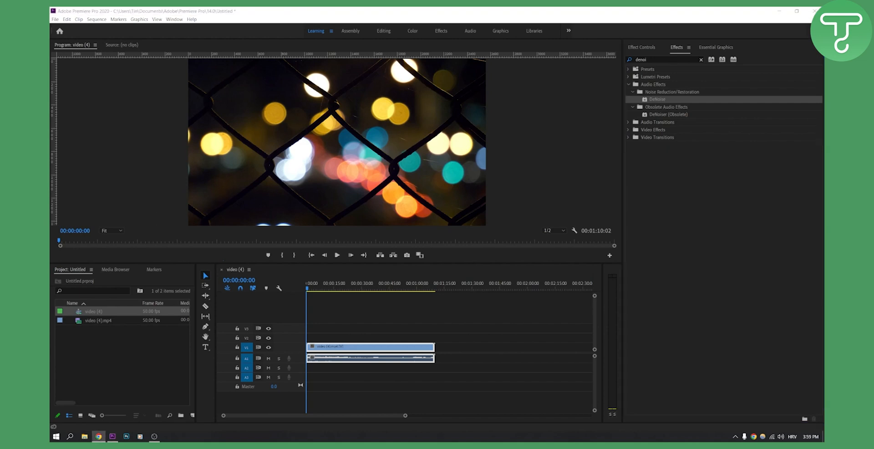
triple_click(664, 61)
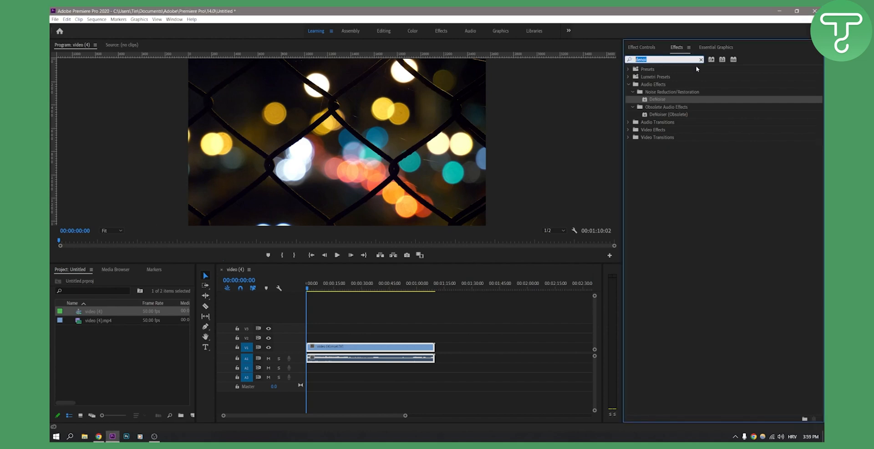
text(high pass)
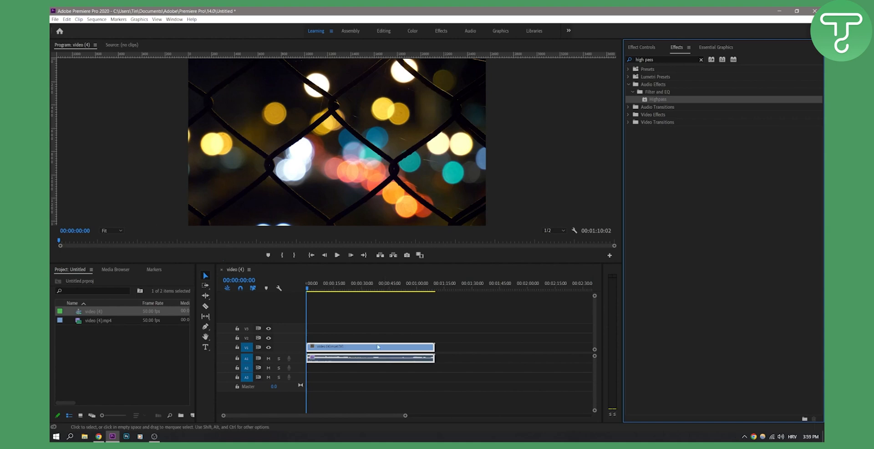
- Audition the clip with Highpass in Effect Controls, remove the effect, and play it again without
click(642, 47)
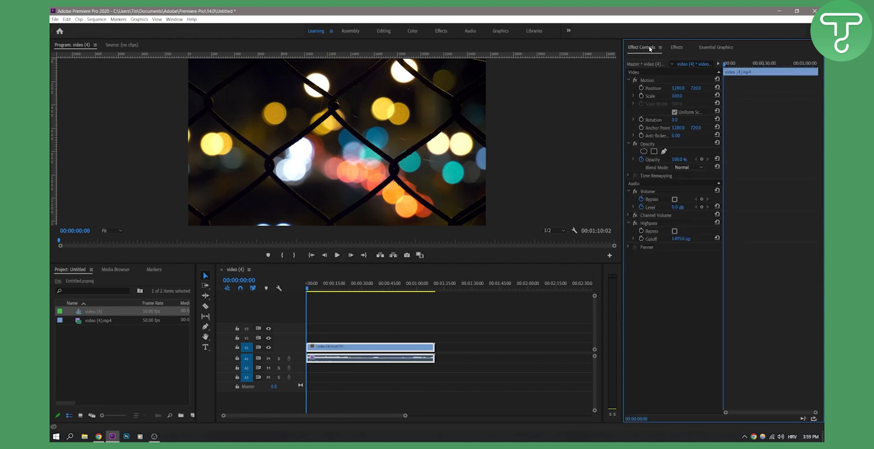
mouse_move(659, 239)
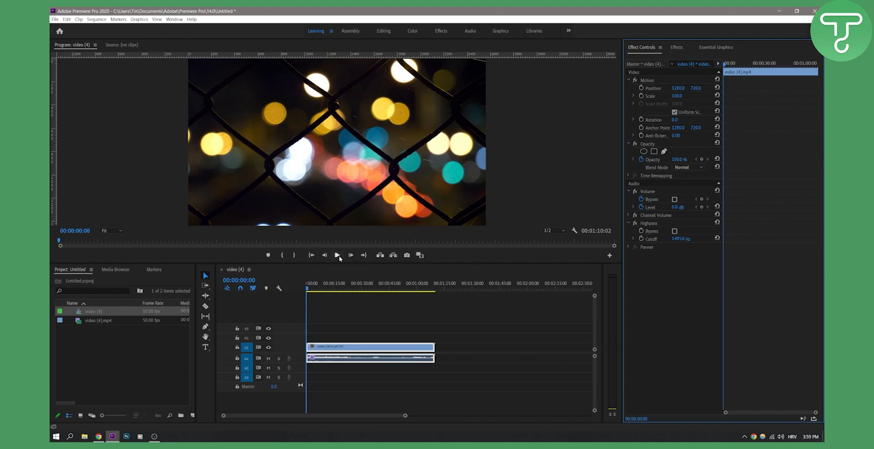
click(337, 255)
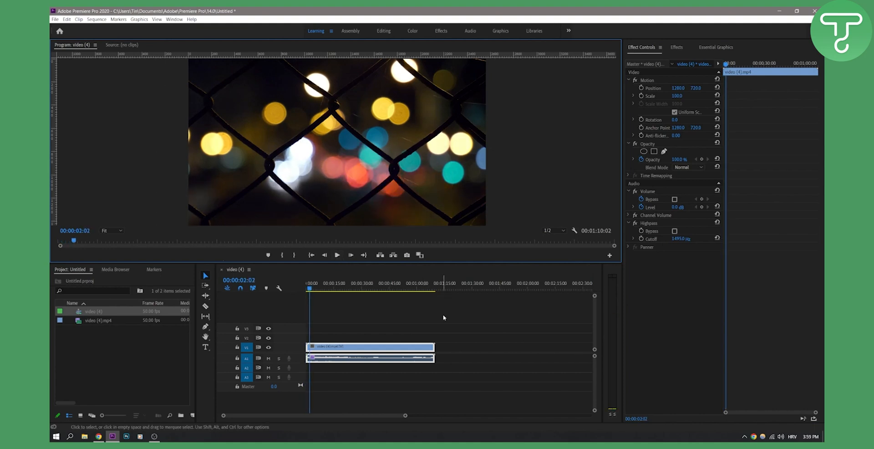
mouse_move(429, 334)
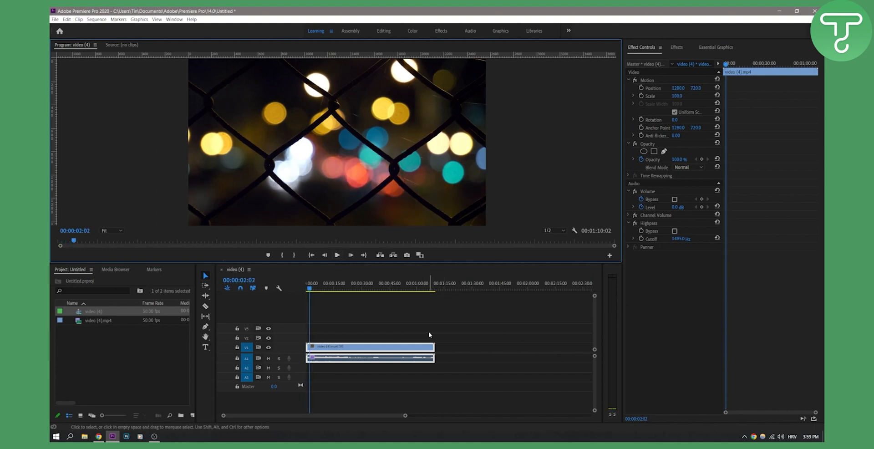
mouse_move(662, 252)
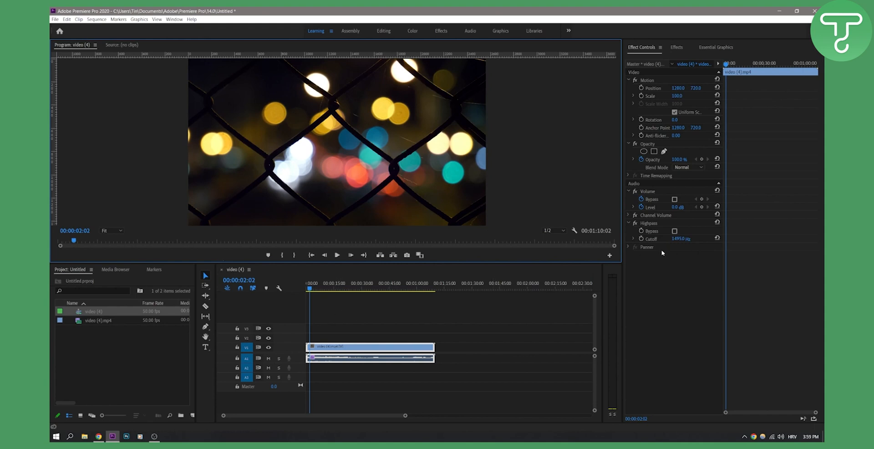
mouse_move(687, 226)
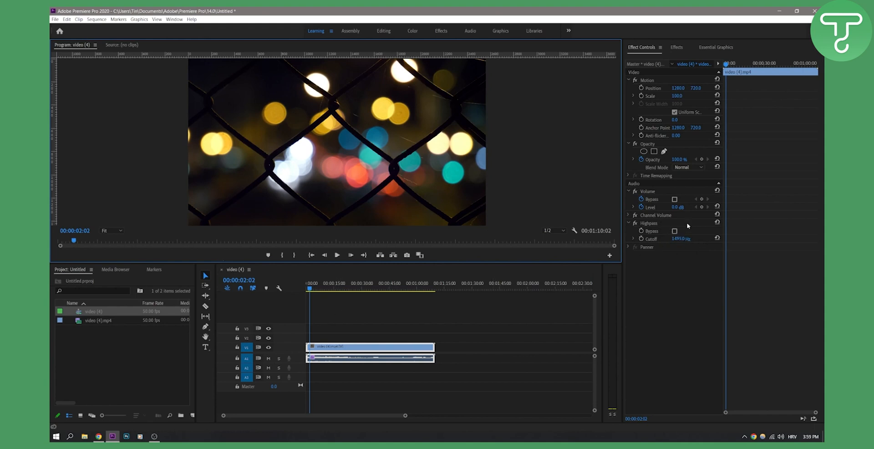
click(629, 224)
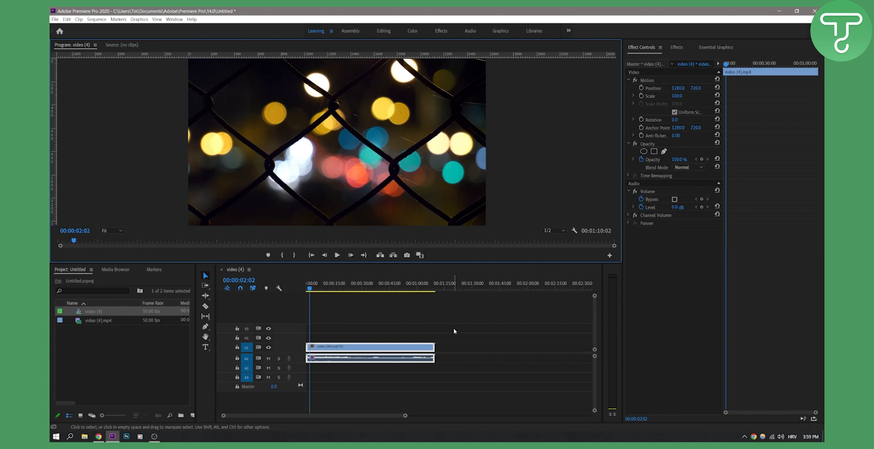
click(337, 255)
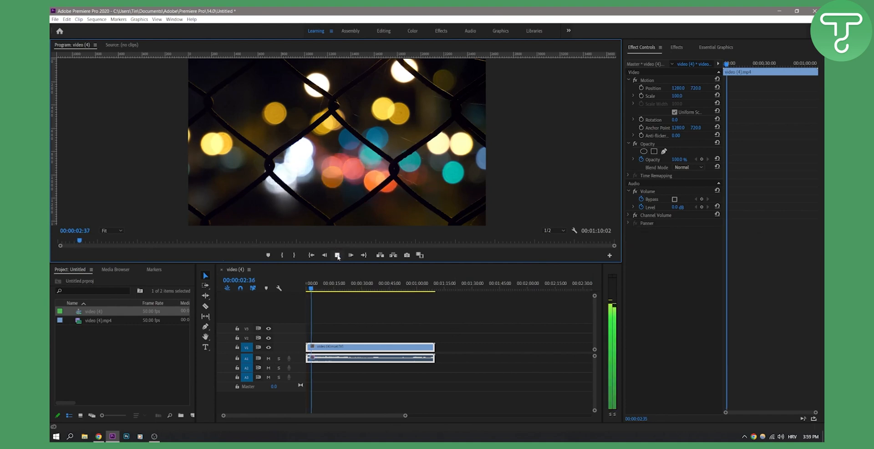
click(337, 255)
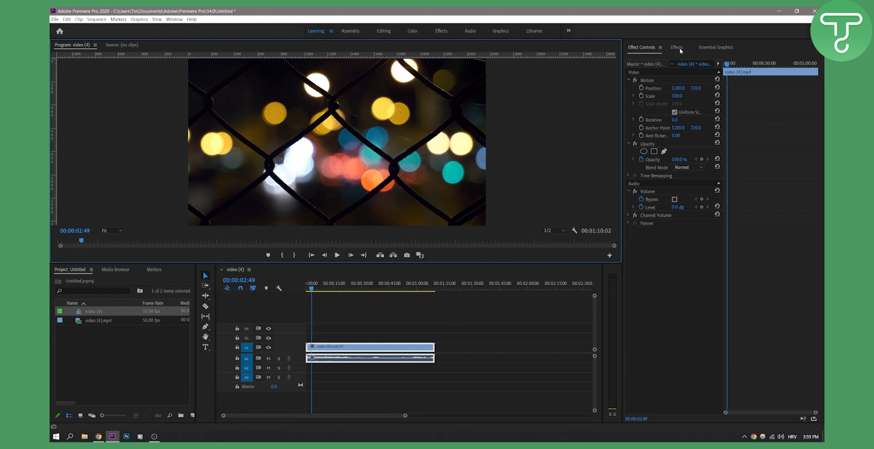
- Reapply the Highpass filter to the clip and confirm it in Effect Controls at 1495 Hz
click(677, 46)
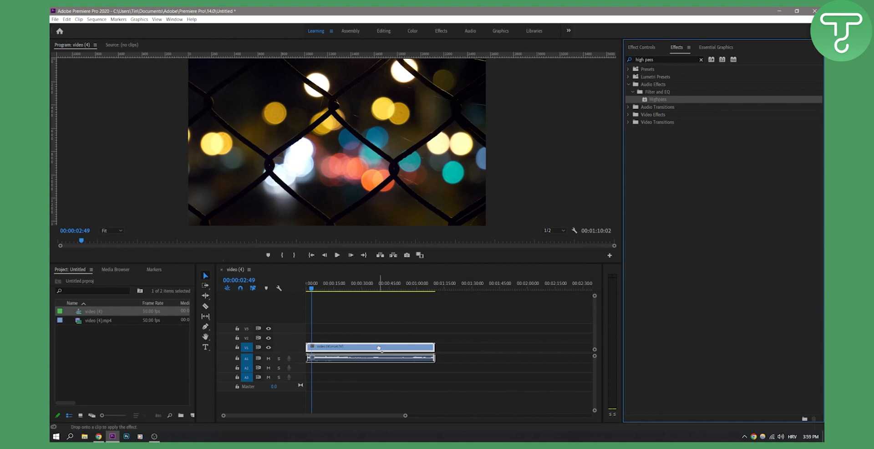
click(642, 47)
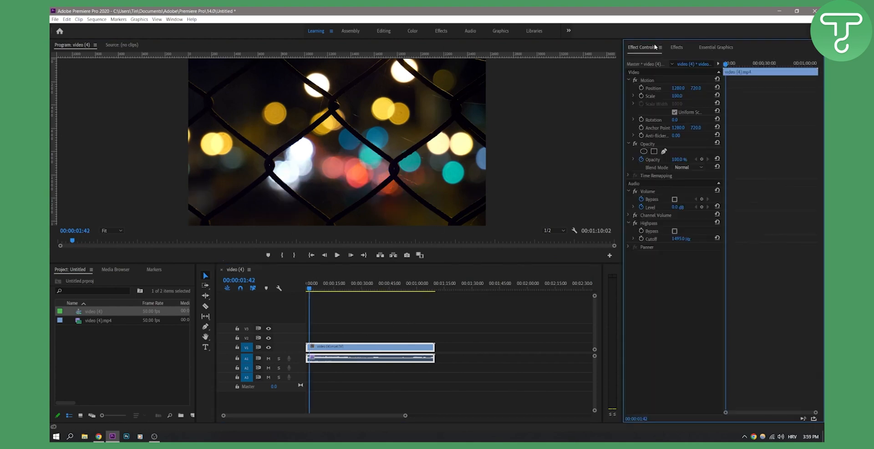
mouse_move(633, 301)
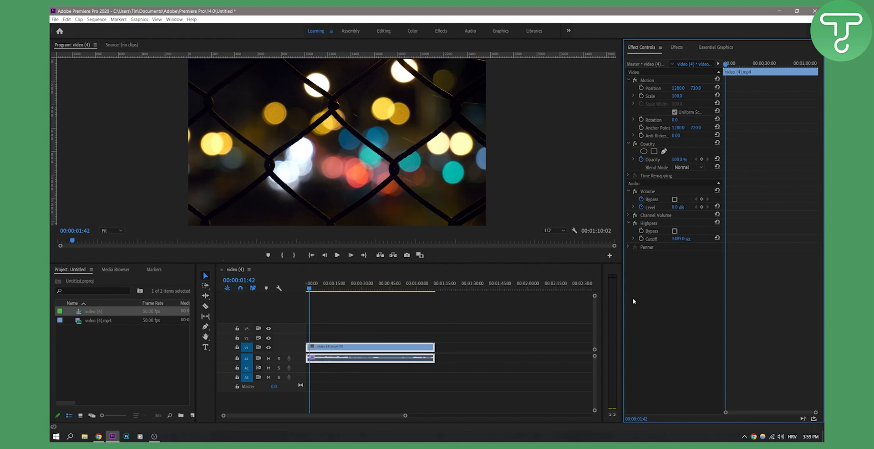
mouse_move(499, 325)
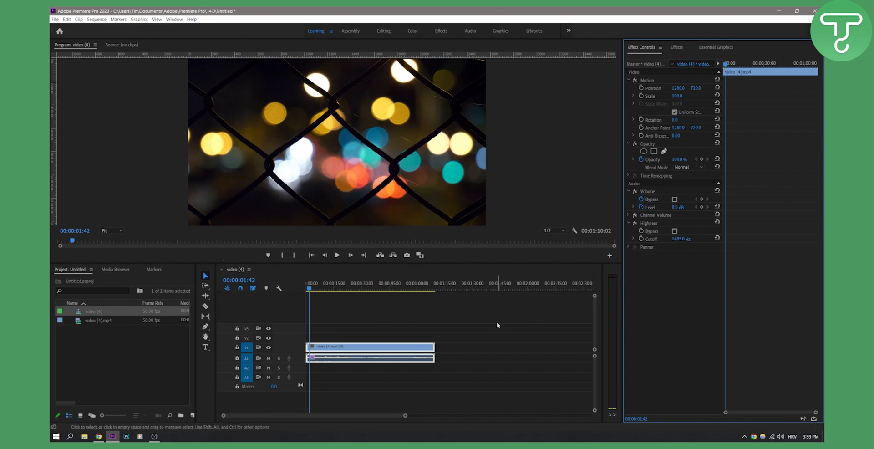
mouse_move(473, 38)
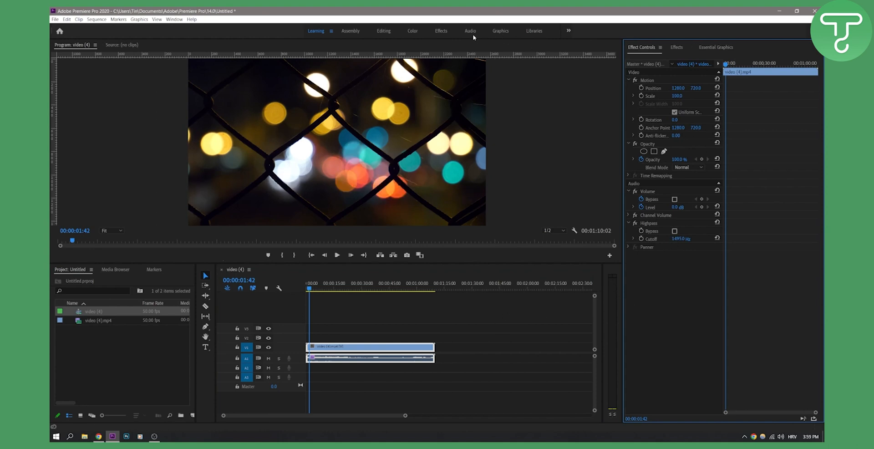
- In the Audio workspace, tag the clip as Dialogue and enable Reduce Noise and Reduce Rumble
click(470, 31)
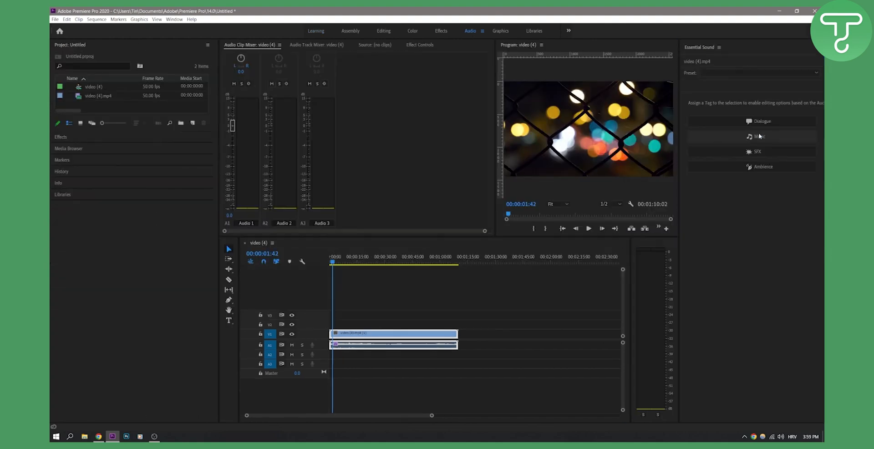
click(762, 121)
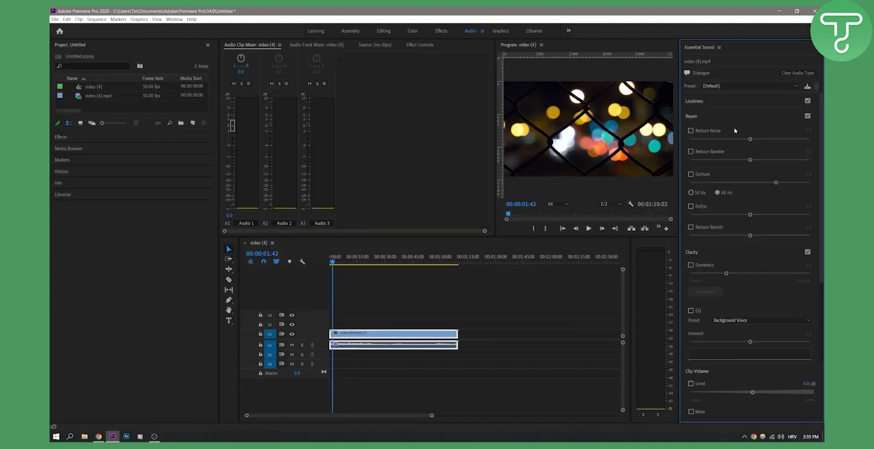
click(691, 130)
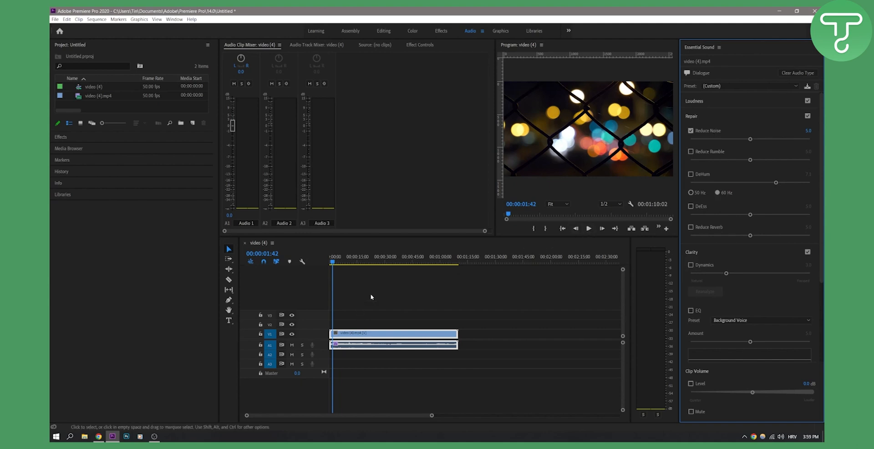
mouse_move(408, 296)
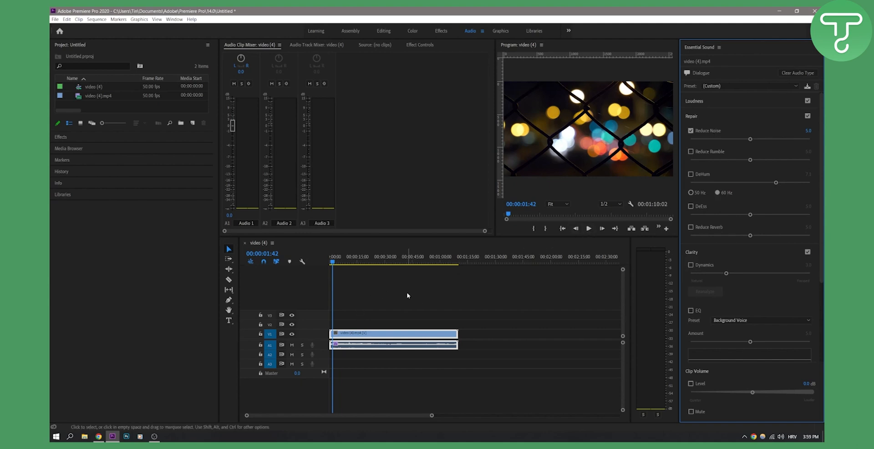
mouse_move(415, 295)
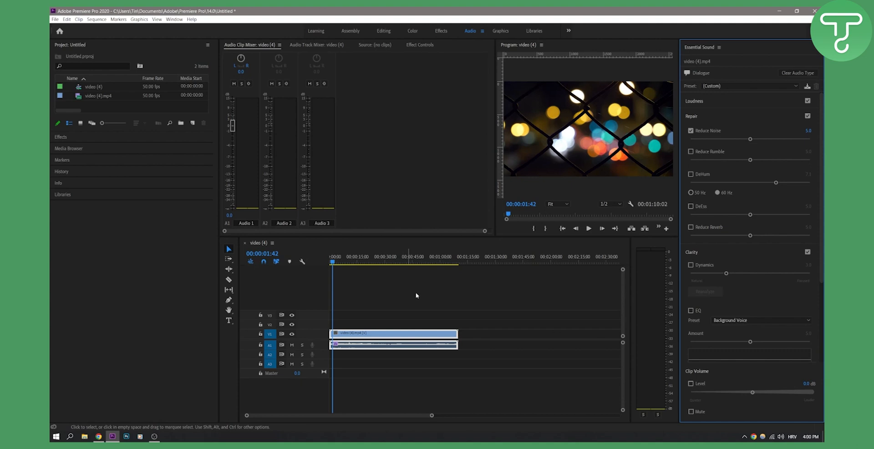
click(588, 227)
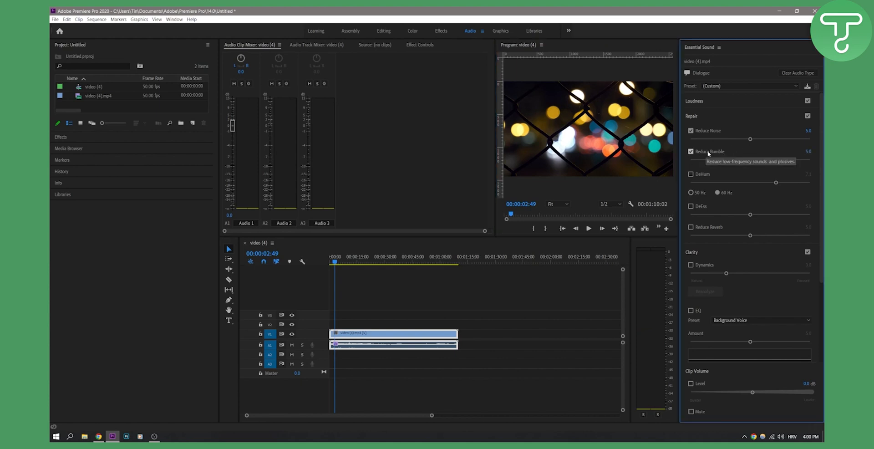
mouse_move(672, 180)
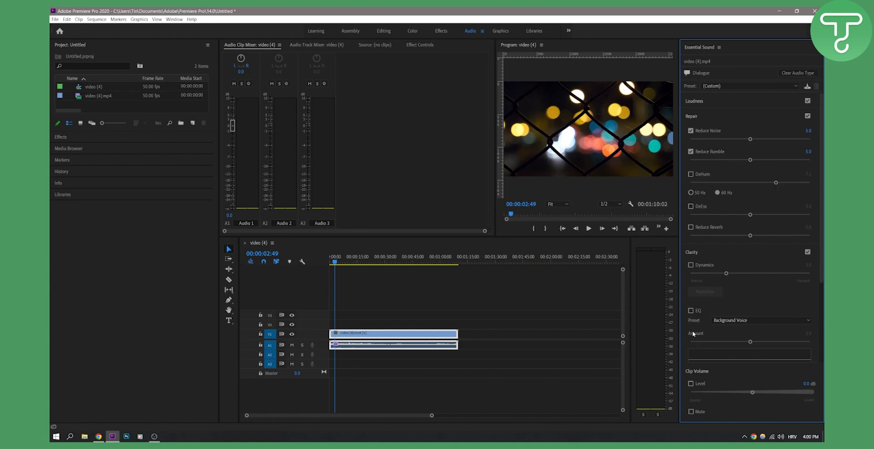
mouse_move(784, 390)
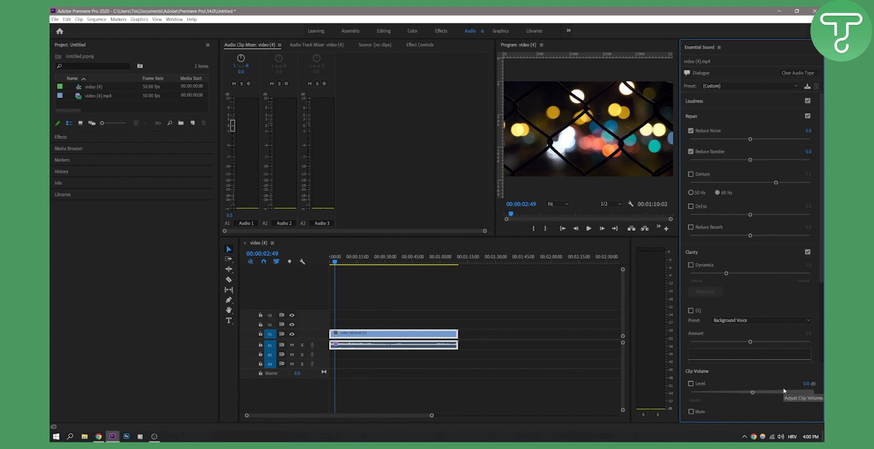
mouse_move(583, 137)
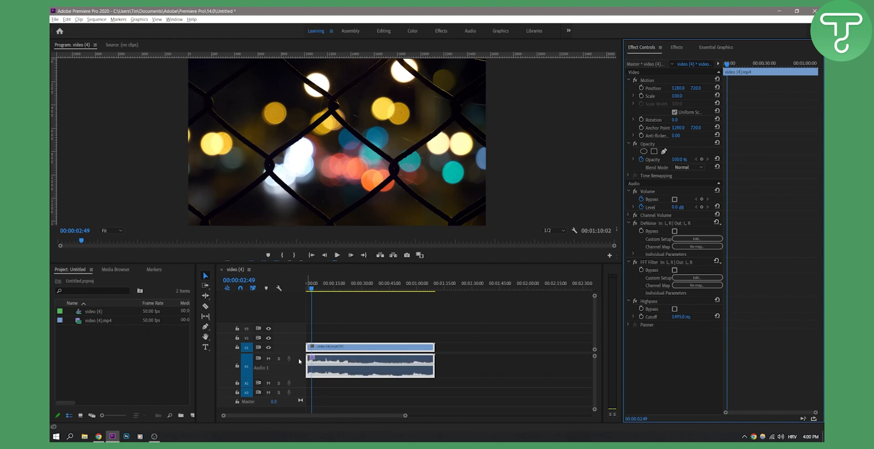
- Send the timeline audio clip to Adobe Audition via Edit Clip in Adobe Audition
right_click(370, 365)
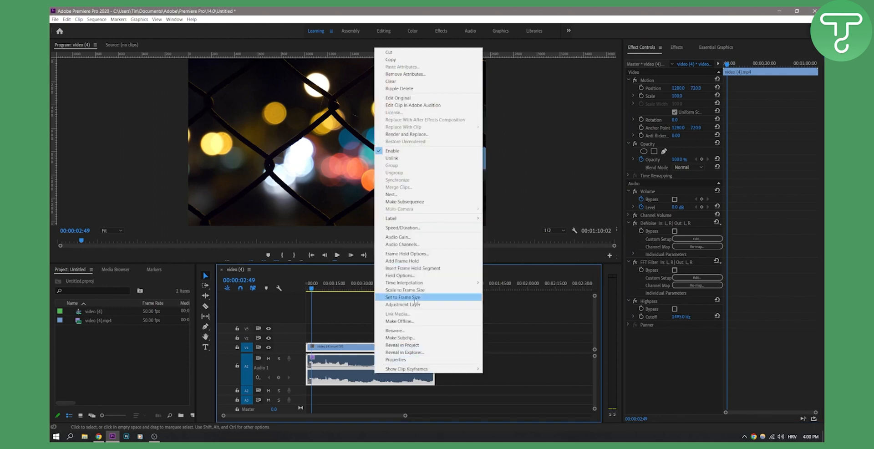
mouse_move(438, 91)
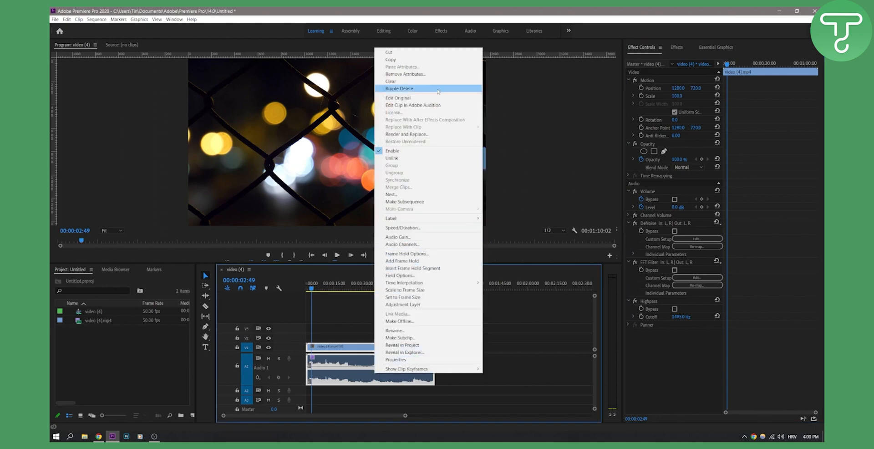
mouse_move(438, 107)
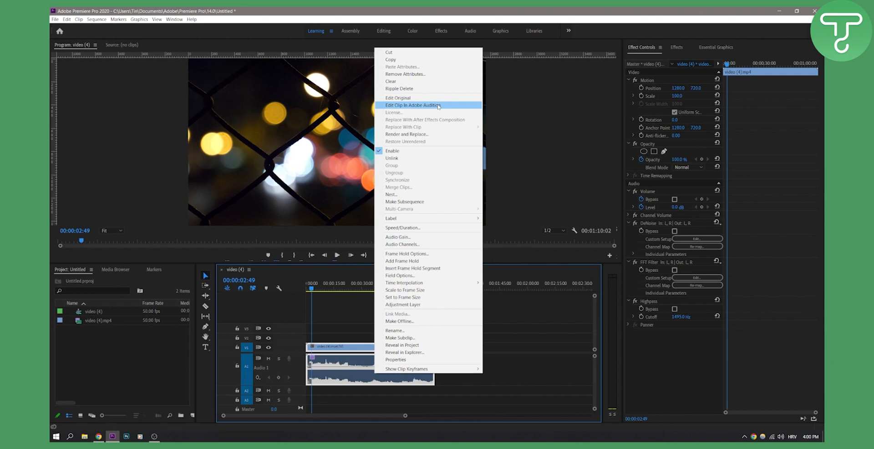
click(407, 134)
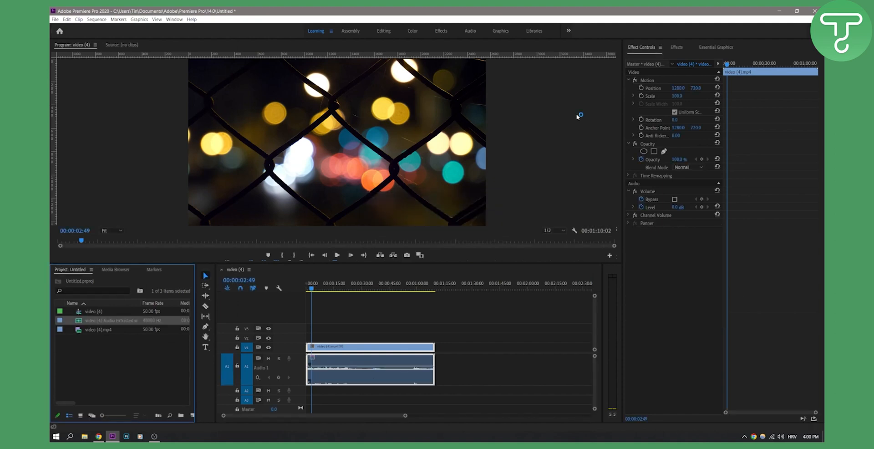
- Accept Audition's audio hardware prompts and Preferences so the extracted audio file opens
click(167, 436)
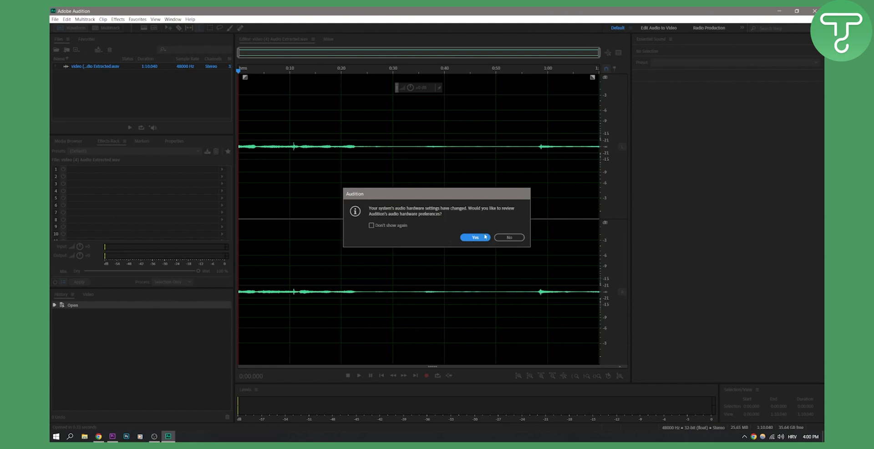
click(475, 237)
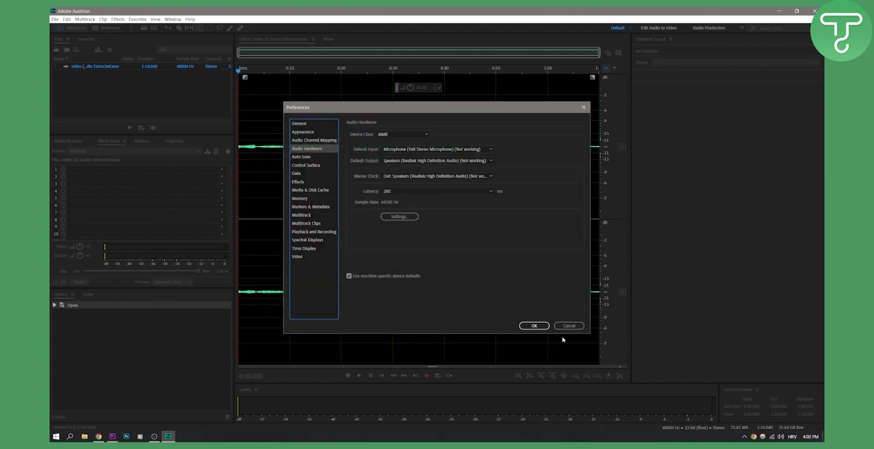
click(534, 325)
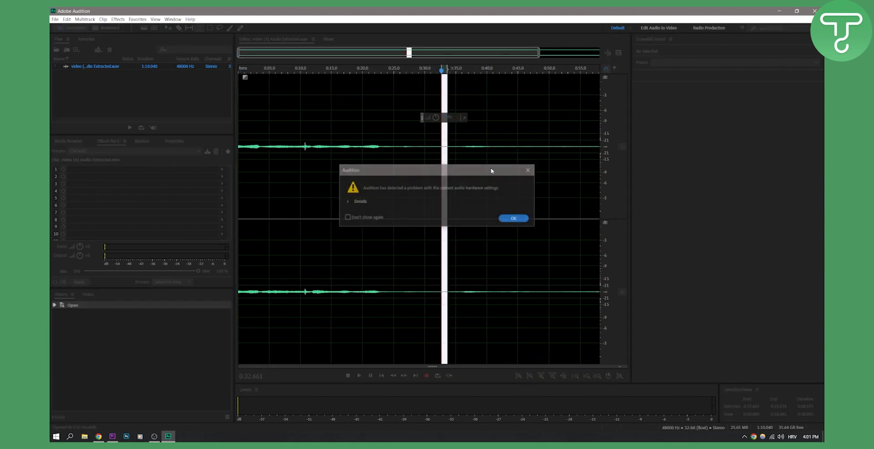
mouse_move(499, 240)
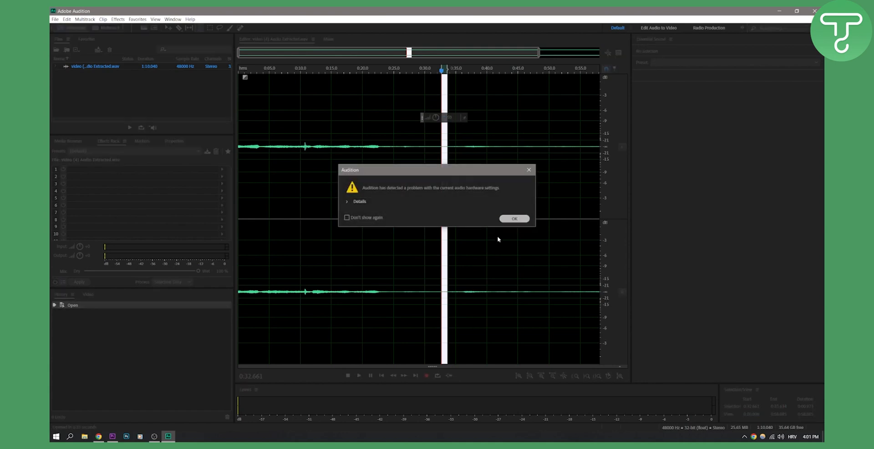
click(514, 217)
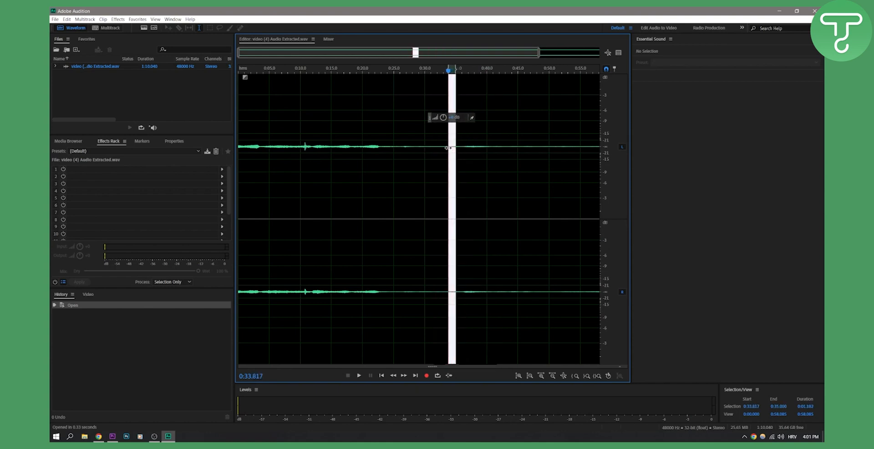
- Capture a noise print from the quiet wind-only selection via Noise Reduction / Restoration
click(117, 19)
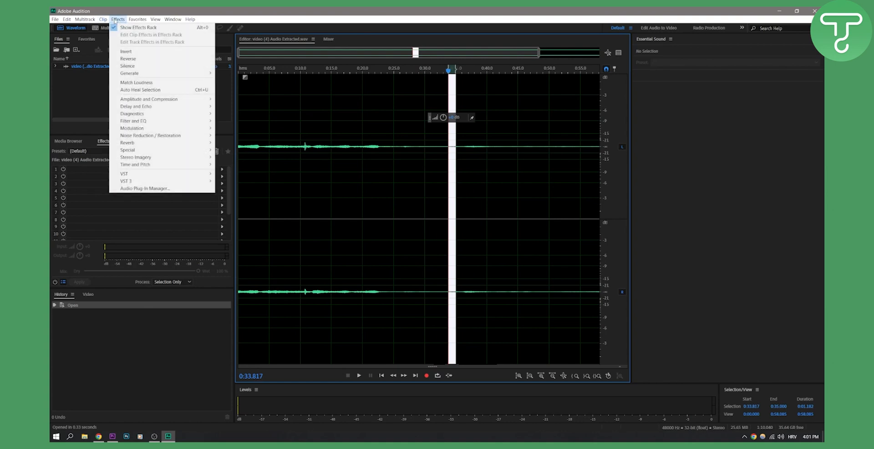
click(150, 135)
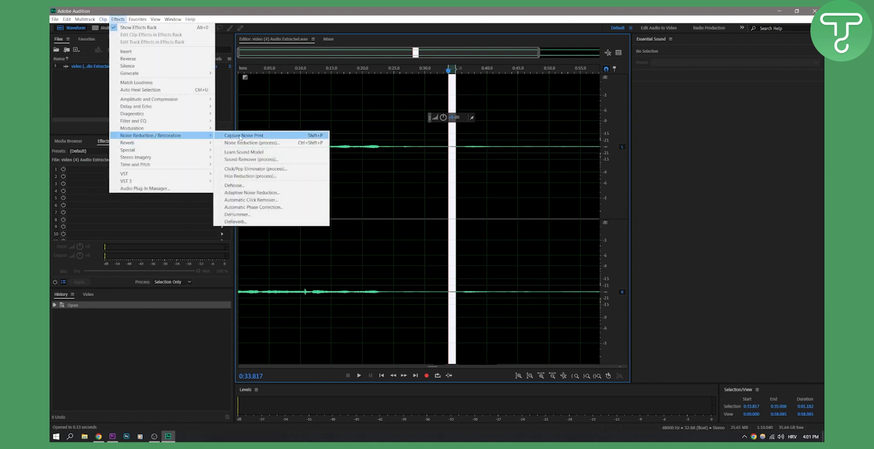
click(242, 135)
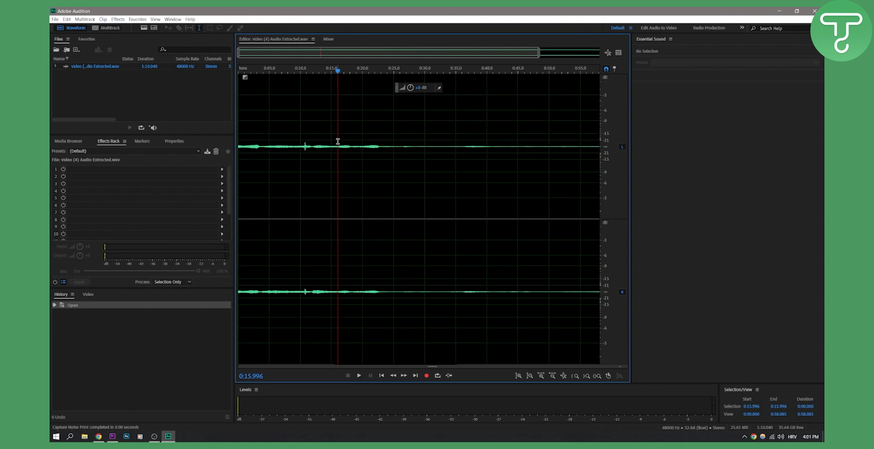
- Apply Noise Reduction (process) to the whole recording using the captured noise print
click(118, 19)
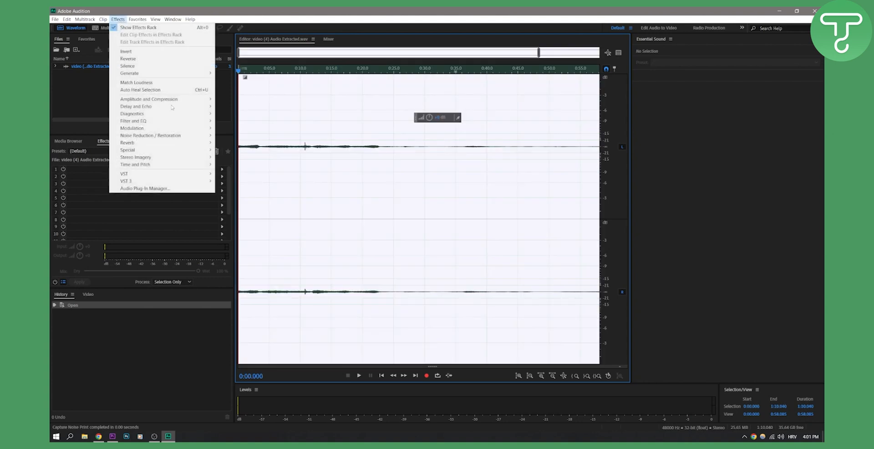
mouse_move(150, 134)
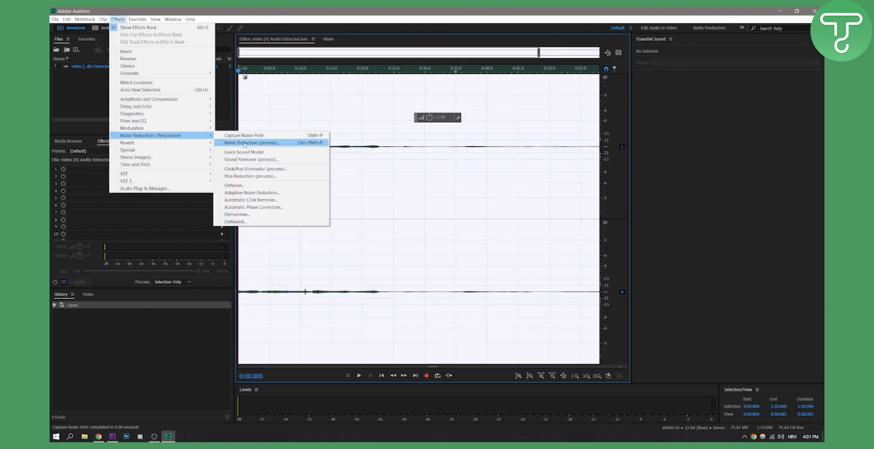
click(251, 142)
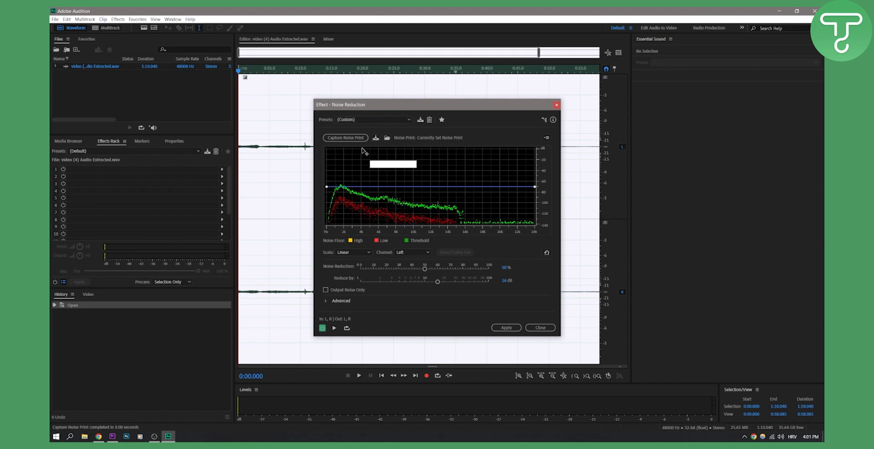
mouse_move(345, 137)
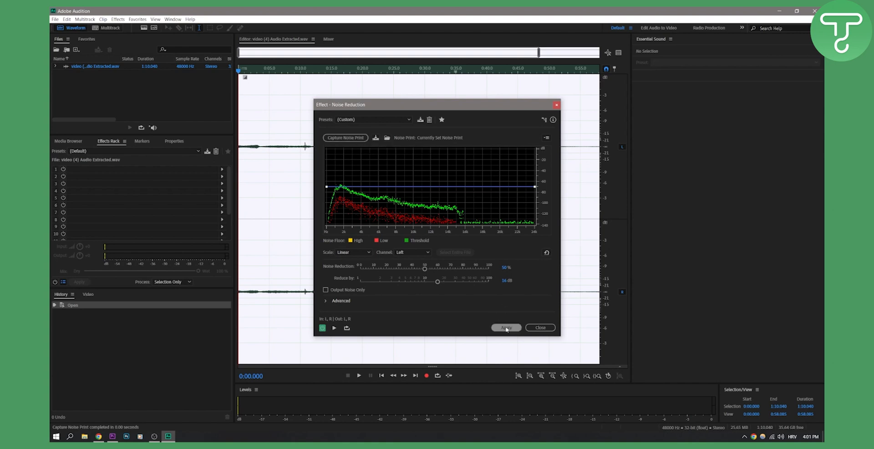
click(505, 327)
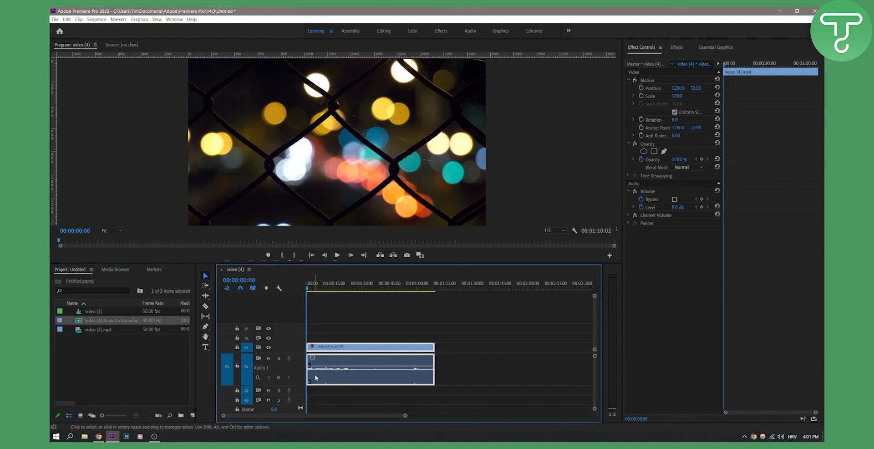
mouse_move(337, 255)
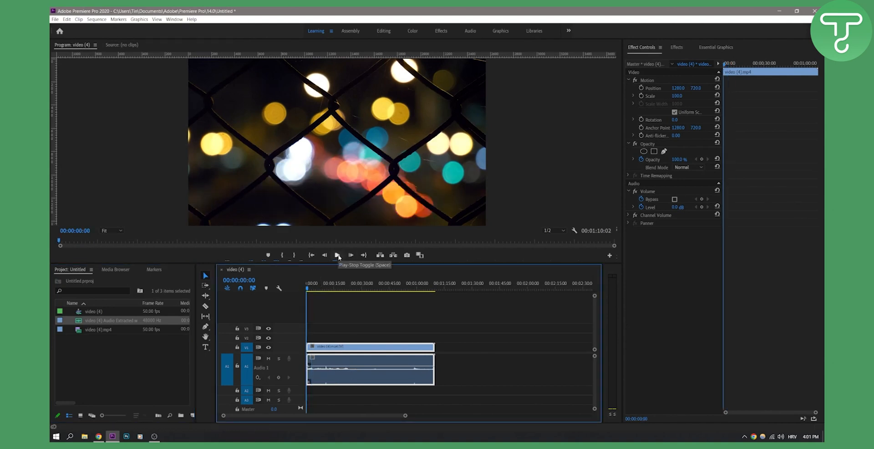
- Play the sequence from the start to hear the noise-reduced audio
click(337, 256)
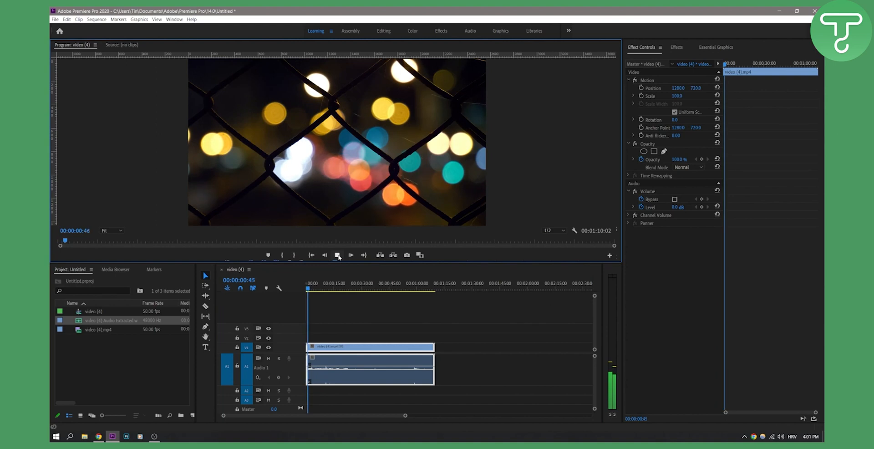